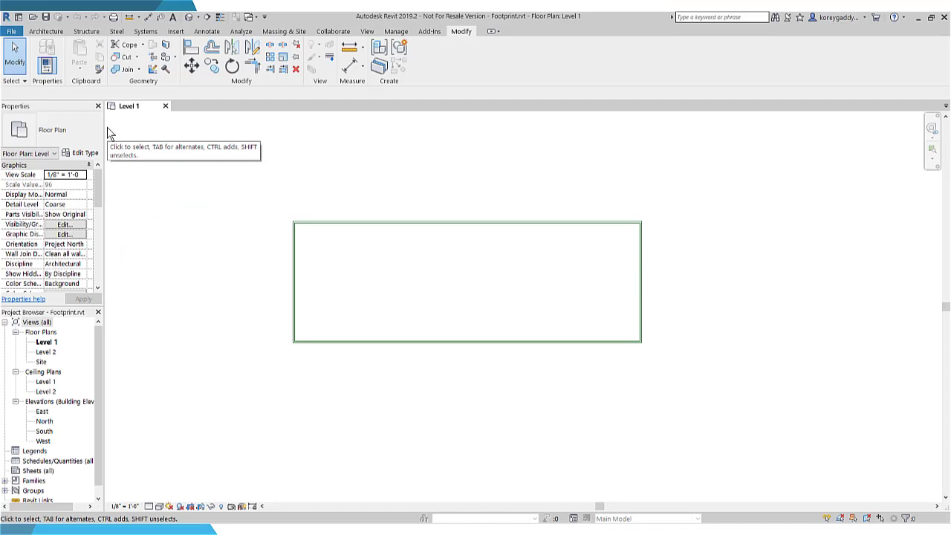
pyautogui.moveTo(127, 141)
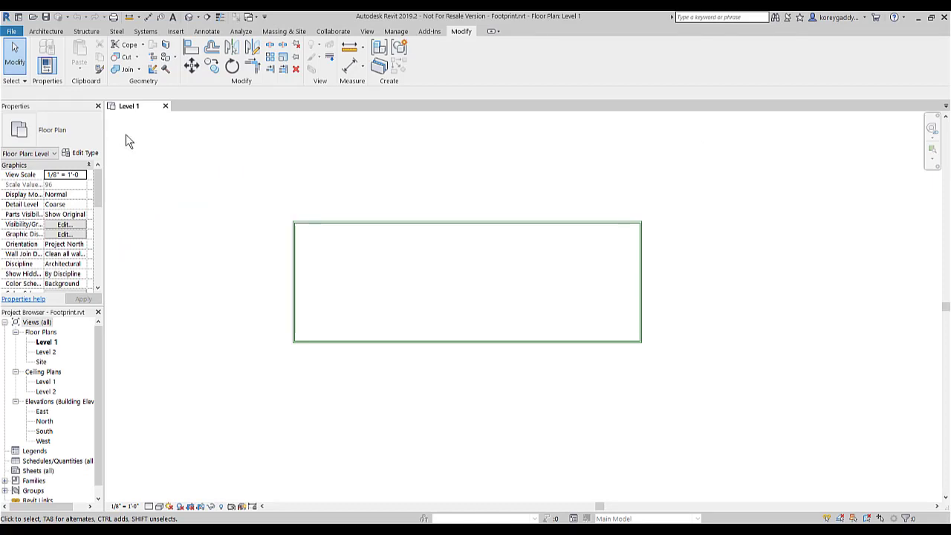
# Export the Level 1 floor plan to DWG as Building FP 2 in the collaborate folder.
pyautogui.click(12, 31)
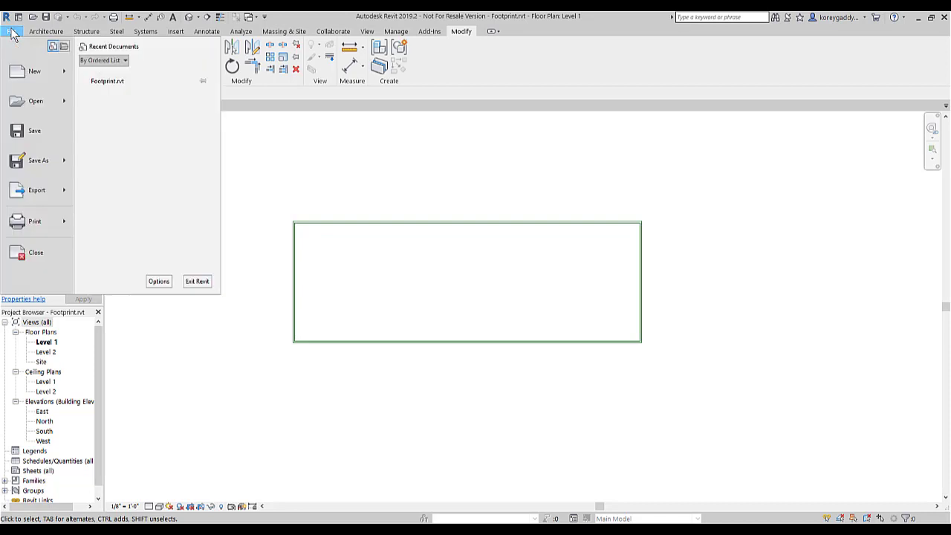
pyautogui.click(36, 190)
pyautogui.write('Building FP 2')
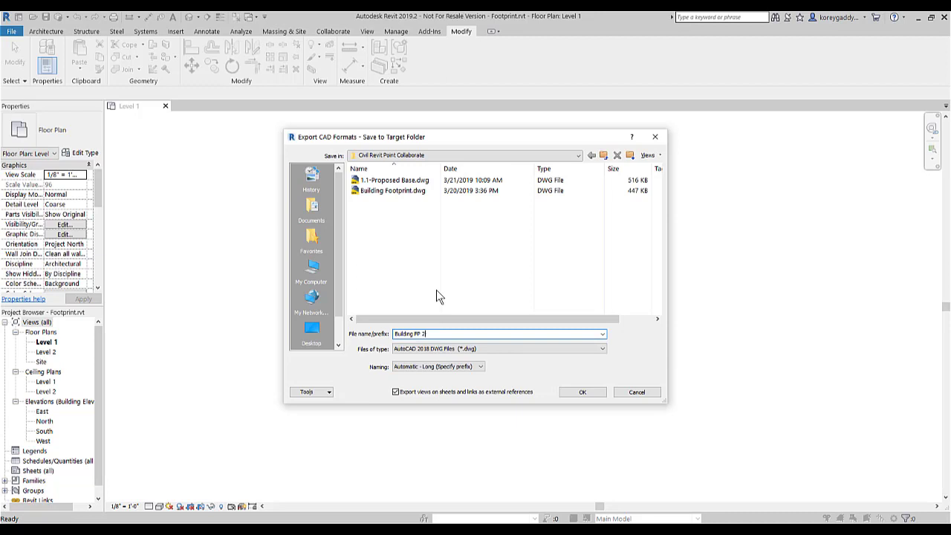
pyautogui.click(582, 392)
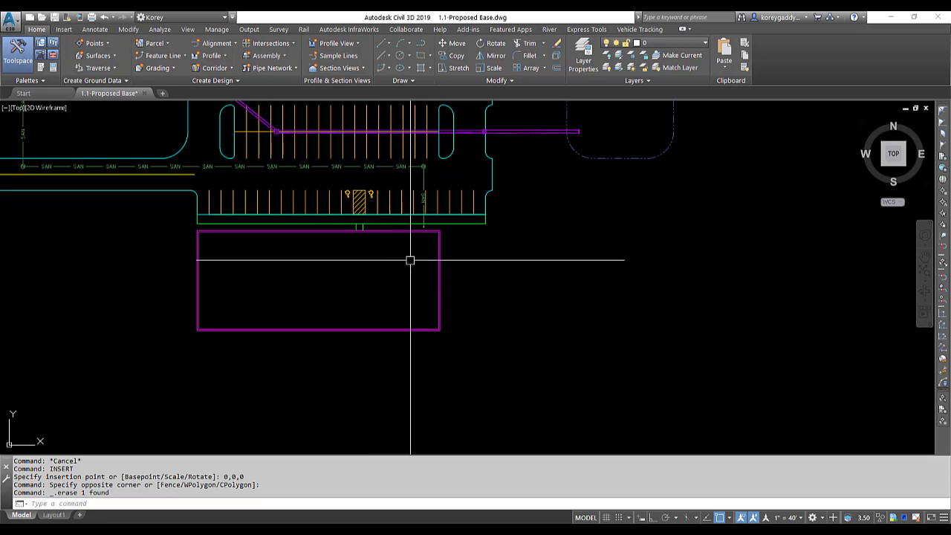
# Insert Building FP 2-Floor Plan - Level 1.dwg as a block, ready to place its insertion point.
pyautogui.write('in')
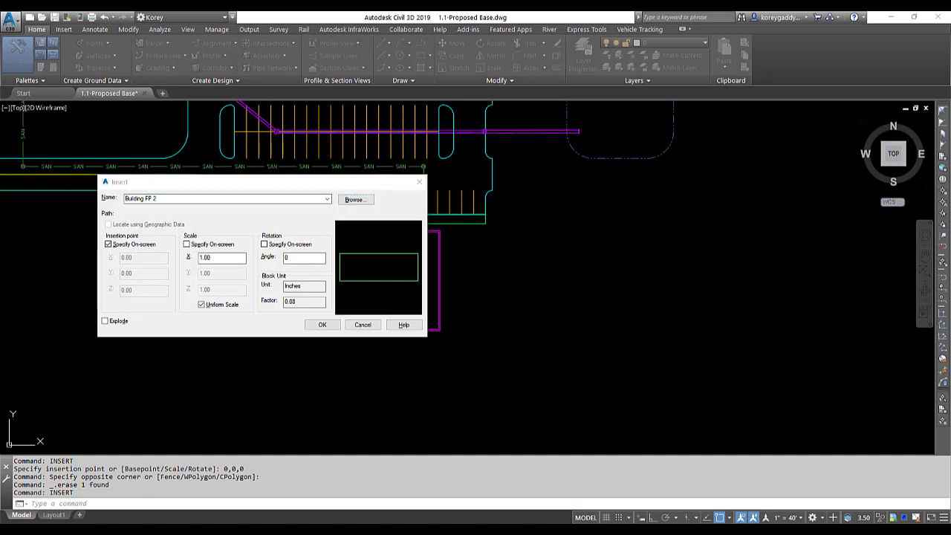
pyautogui.click(355, 199)
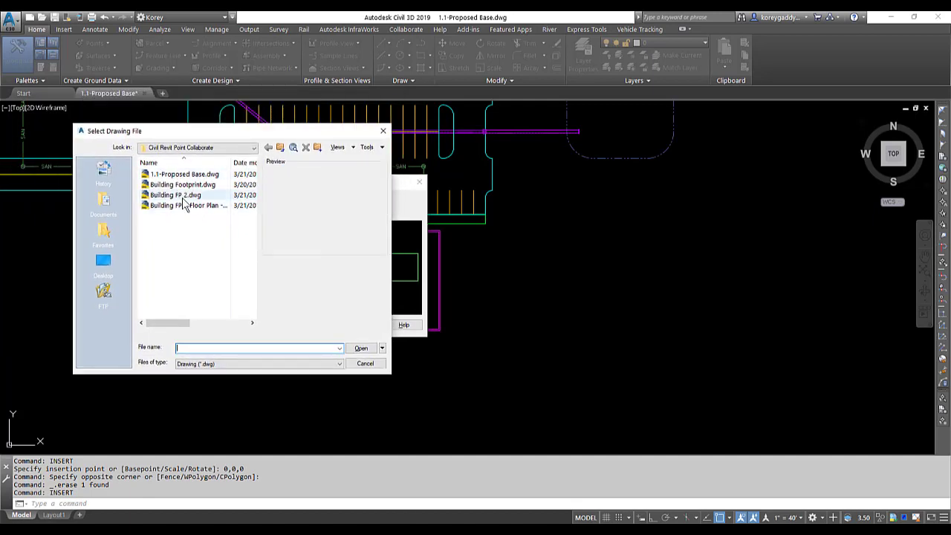
pyautogui.click(176, 194)
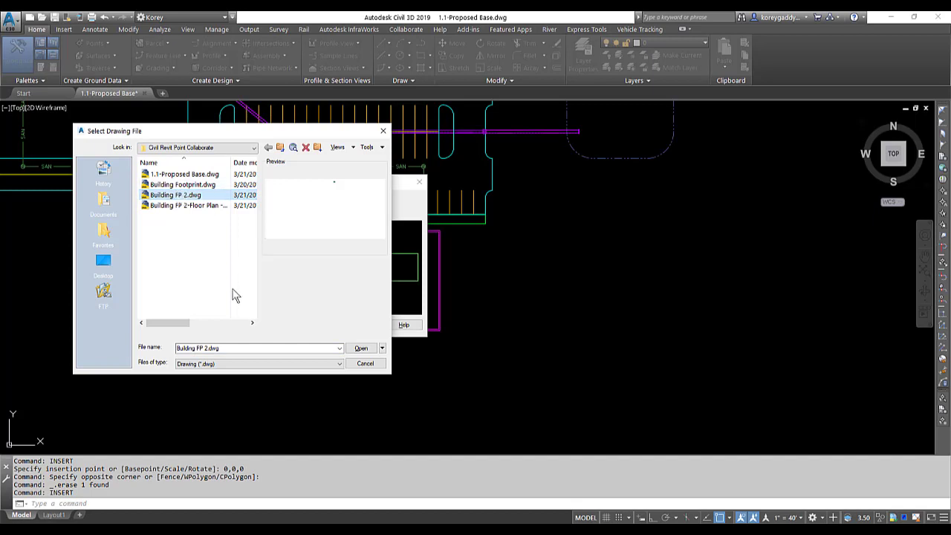
pyautogui.click(186, 205)
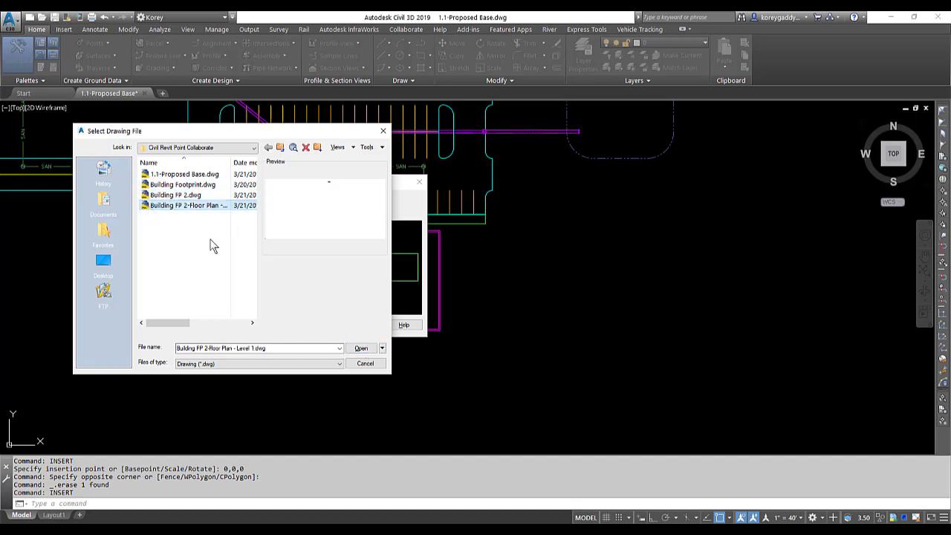
pyautogui.click(359, 347)
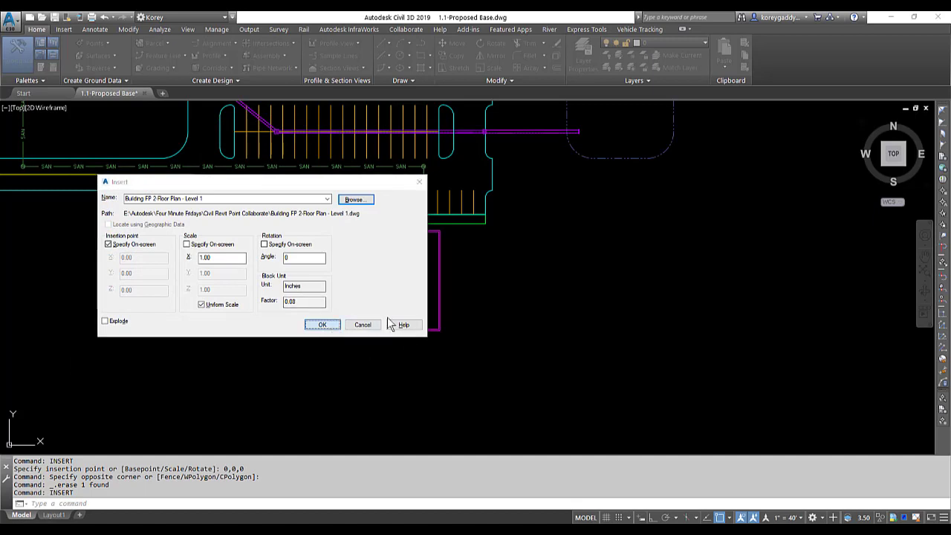
pyautogui.click(321, 324)
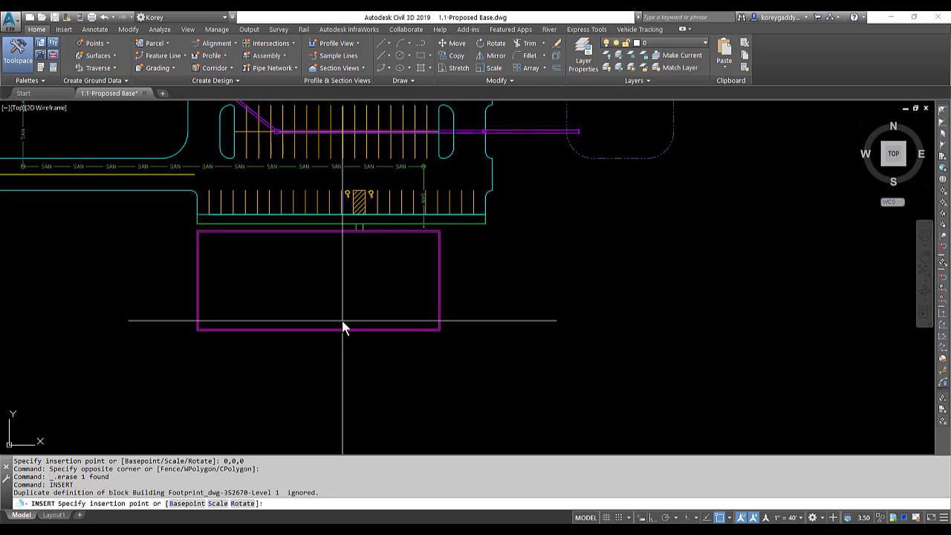
# Place the footprint block at the 0,0,0 origin and zoom to extents.
pyautogui.write('e')
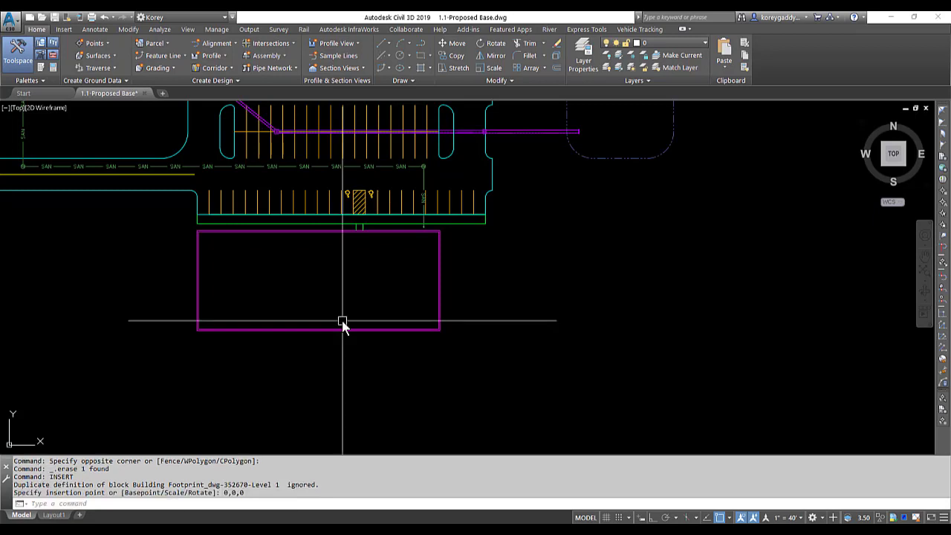
pyautogui.write('ZE')
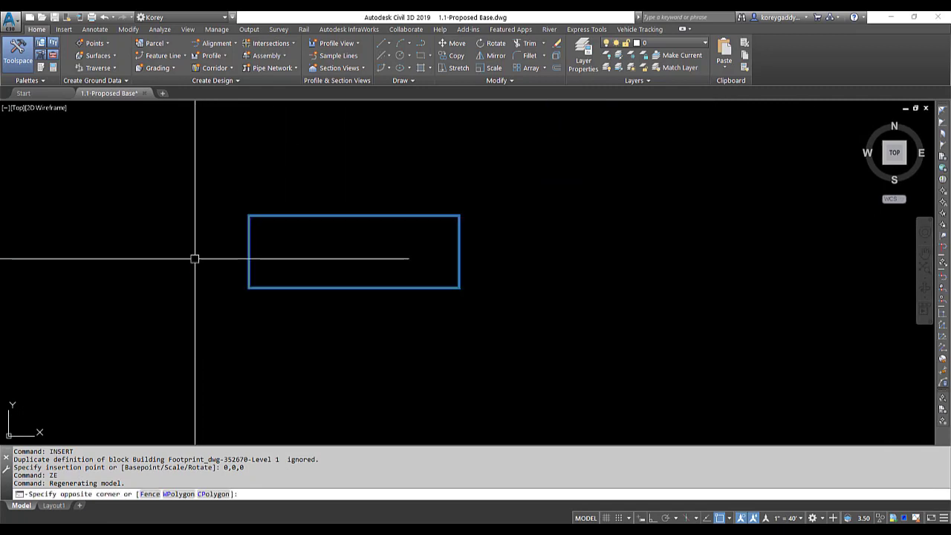
pyautogui.moveTo(269, 297)
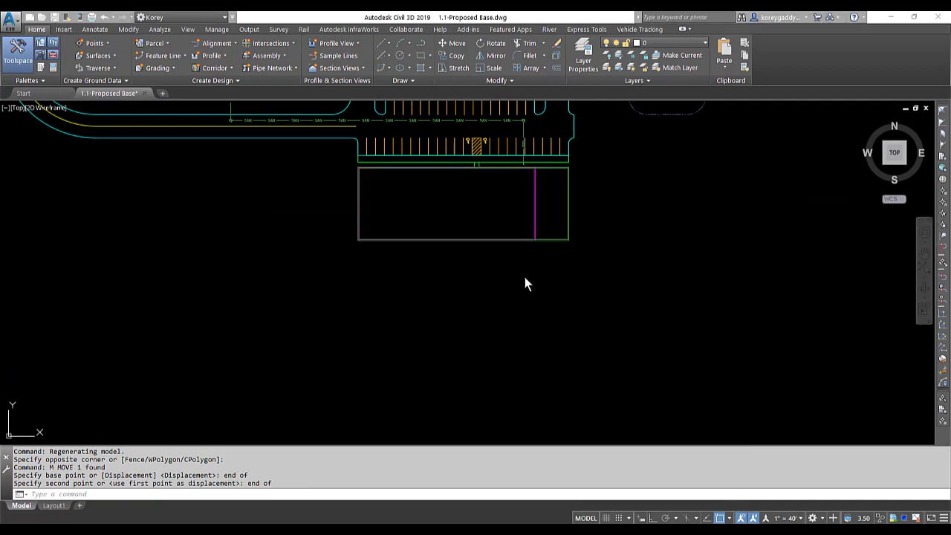
pyautogui.moveTo(526, 281)
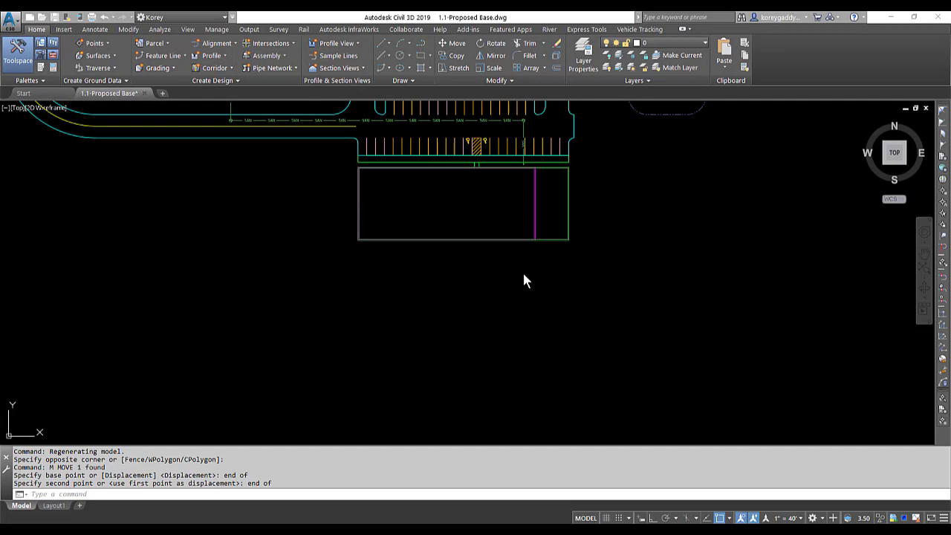
pyautogui.moveTo(677, 275)
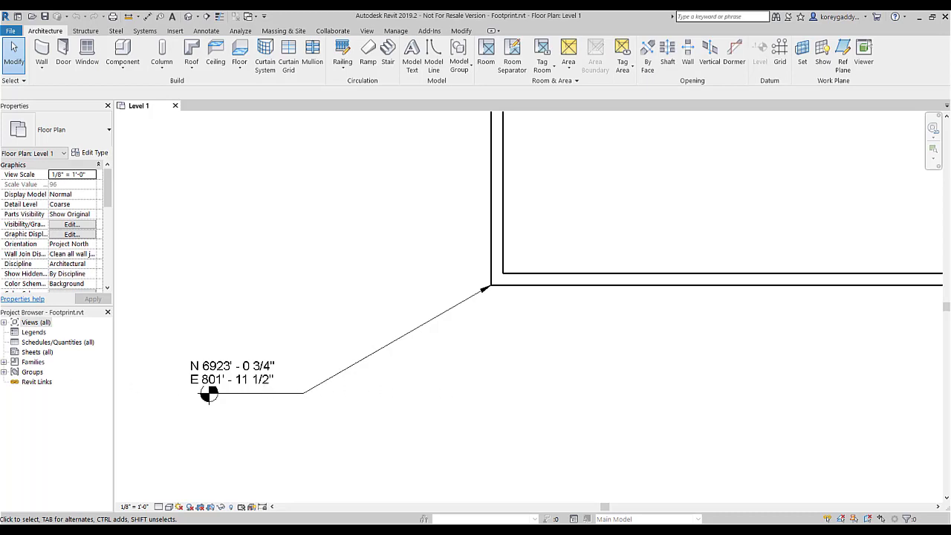
pyautogui.moveTo(261, 384)
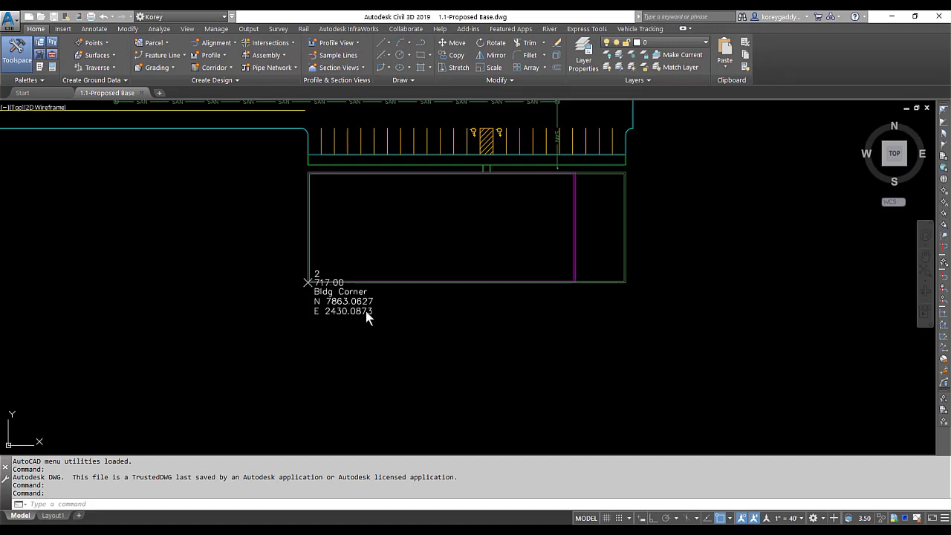
pyautogui.moveTo(236, 280)
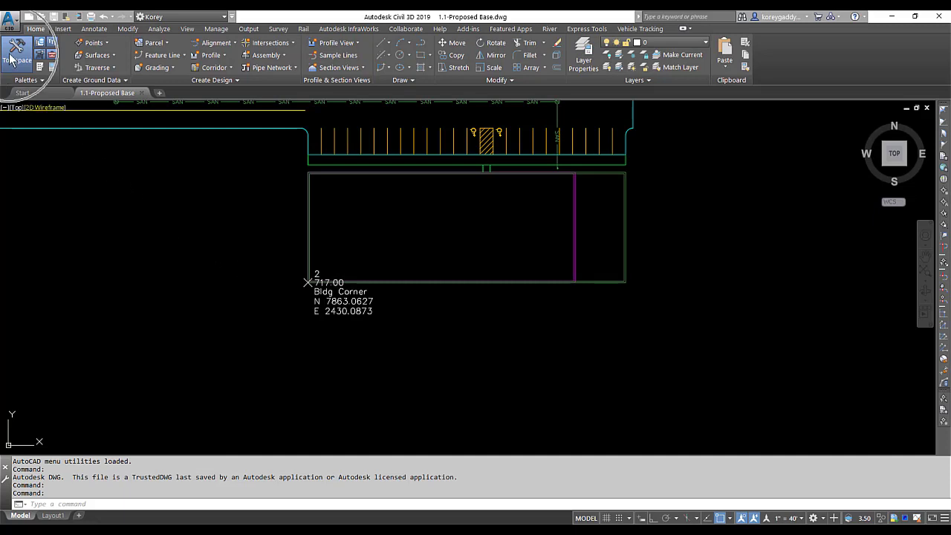
# Show the Toolbox and expand the Autodesk Shared Reference Point tools.
pyautogui.click(15, 55)
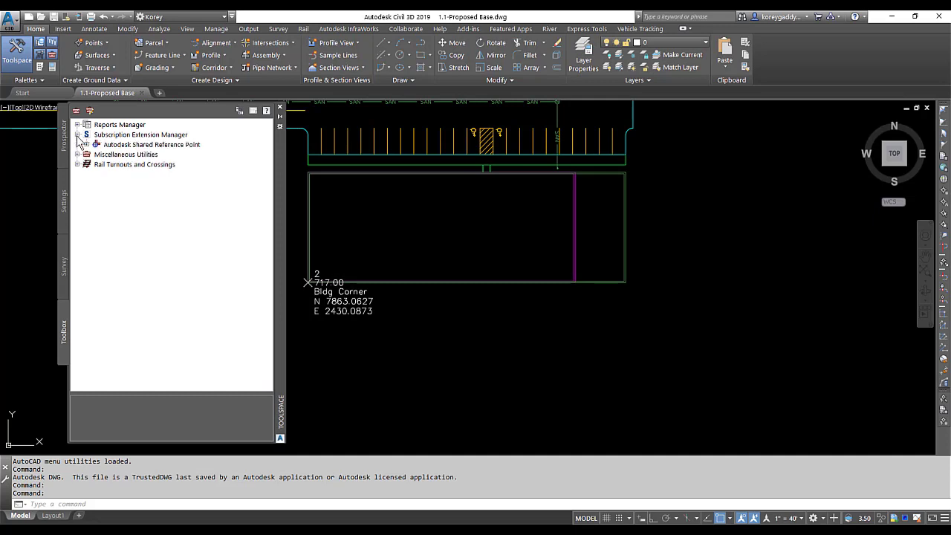
pyautogui.click(88, 144)
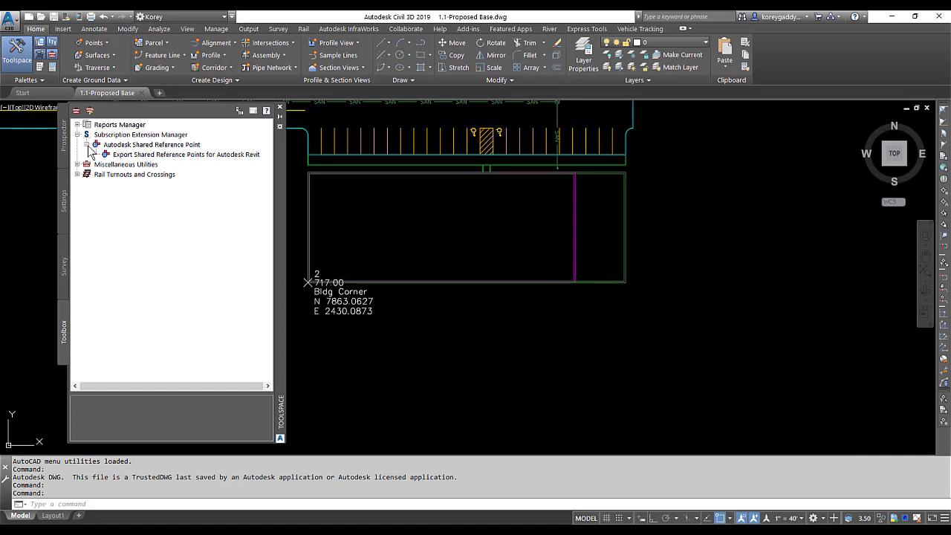
pyautogui.moveTo(172, 162)
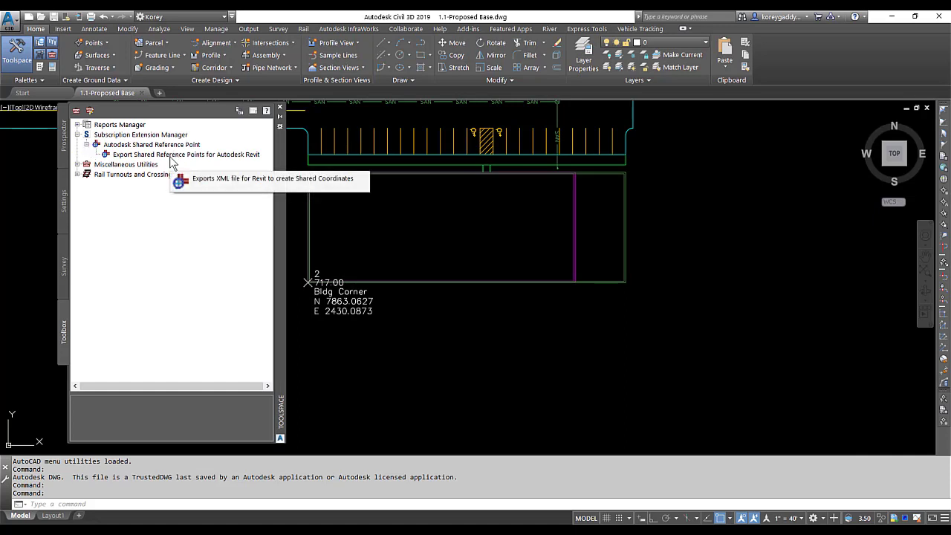
pyautogui.moveTo(651, 156)
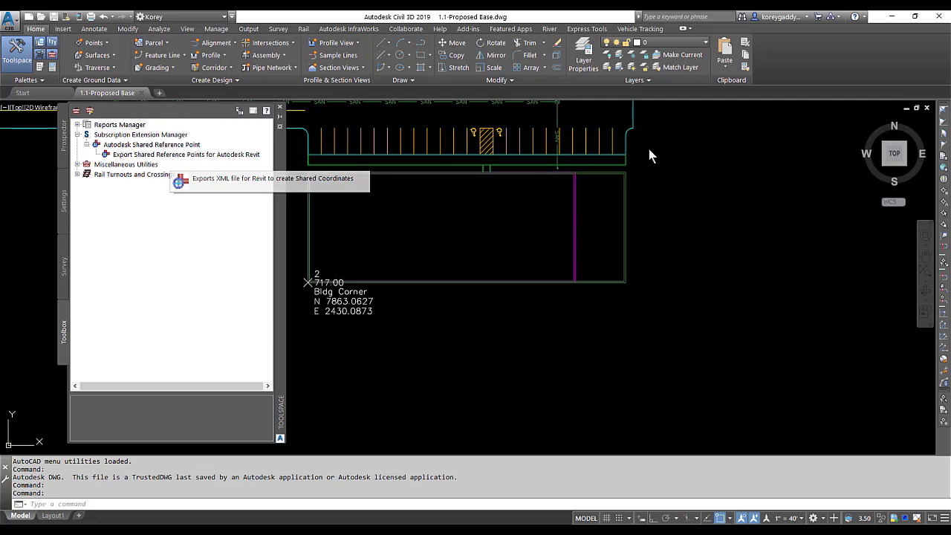
pyautogui.moveTo(249, 166)
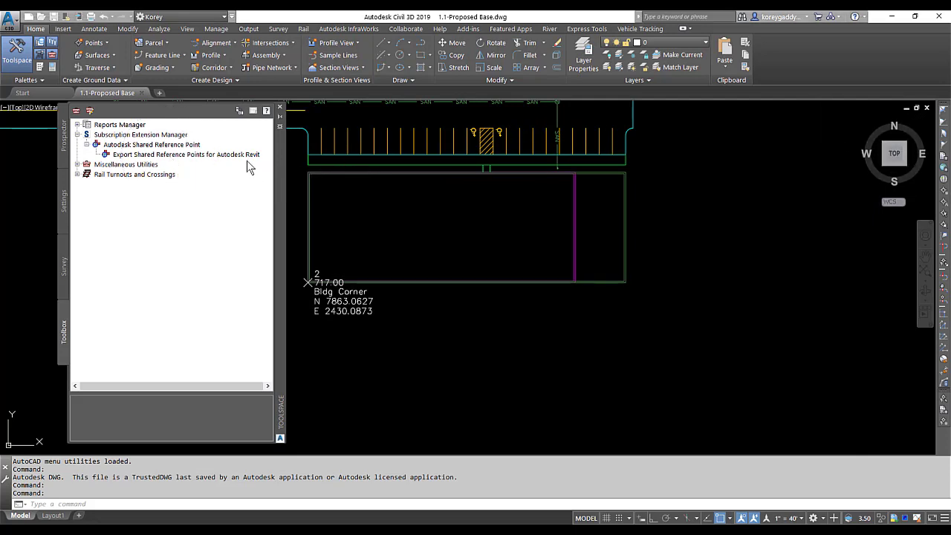
# Export the building corner as a shared reference point in feet to MySharedRefPnt.xml.
pyautogui.rightClick(186, 153)
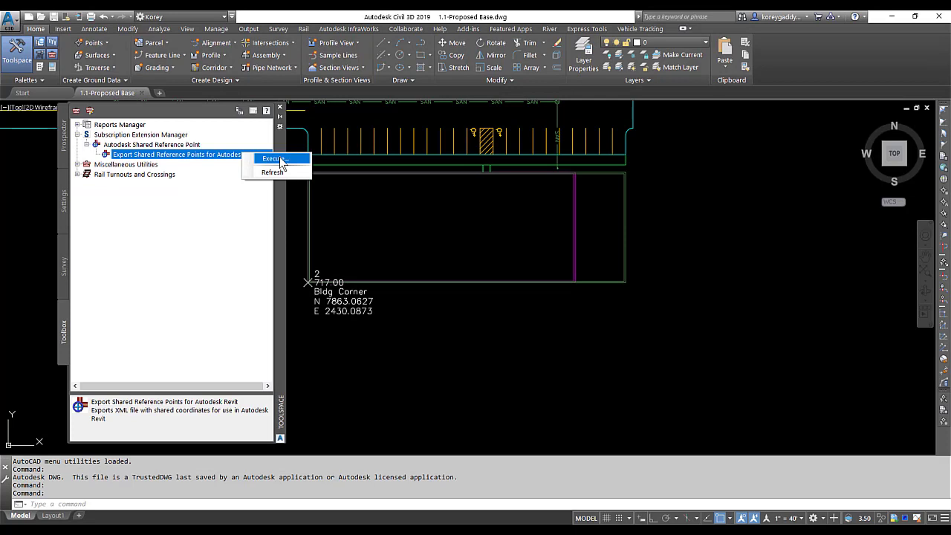
pyautogui.click(274, 158)
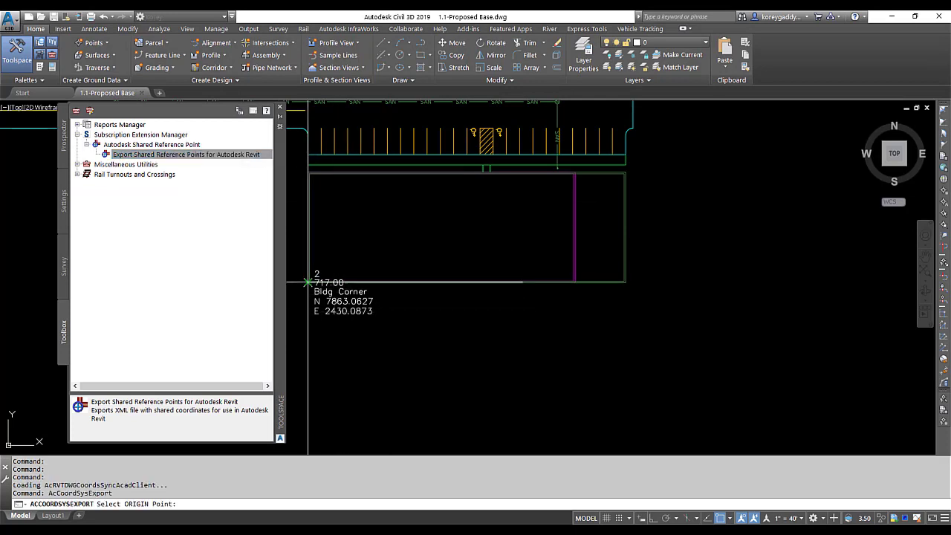
pyautogui.moveTo(334, 296)
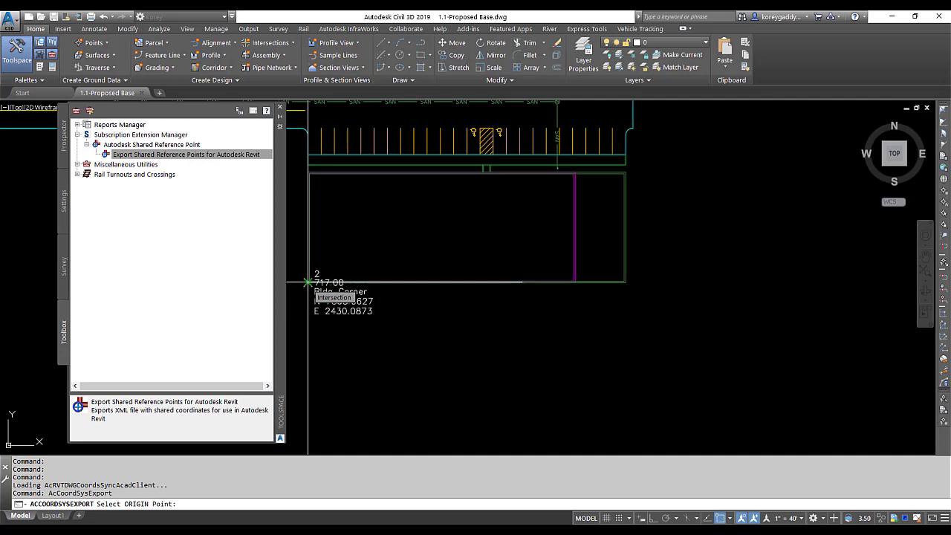
pyautogui.click(306, 282)
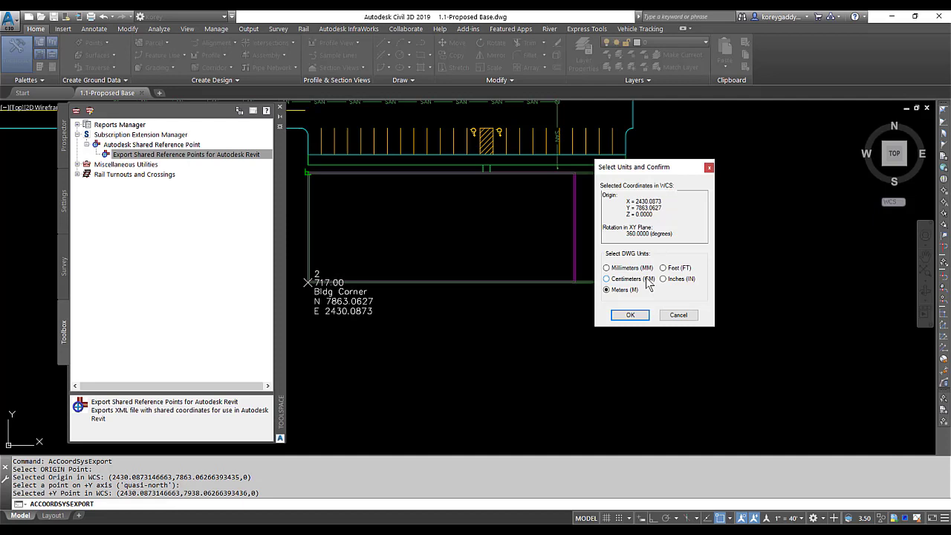
pyautogui.click(663, 267)
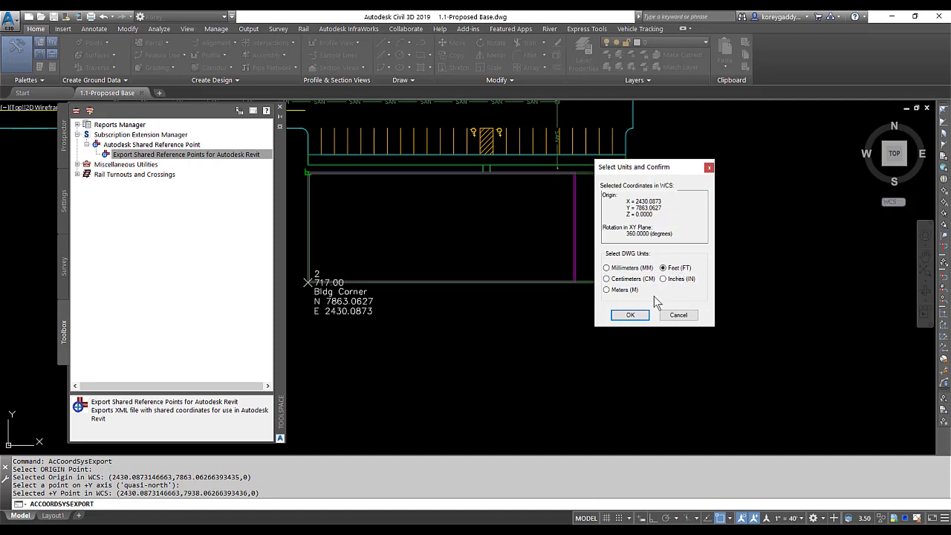
pyautogui.click(630, 315)
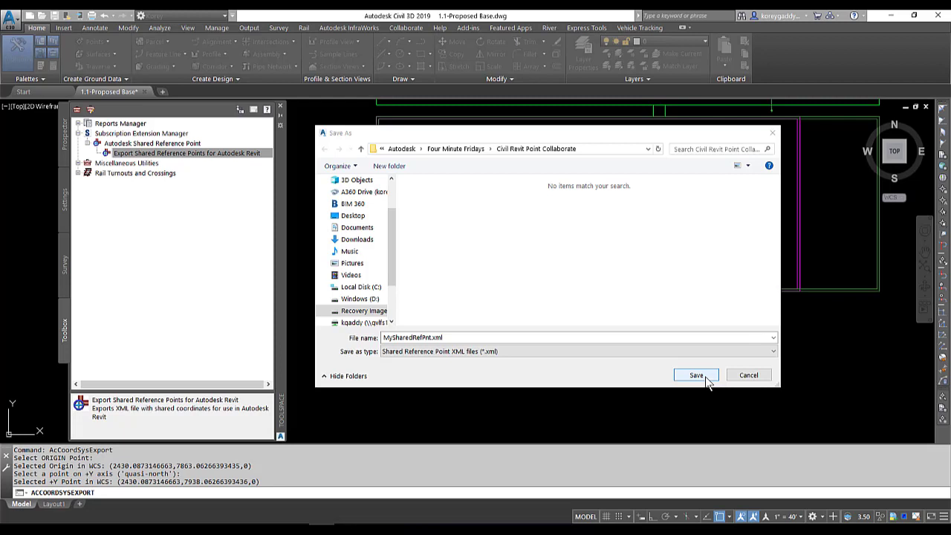
pyautogui.click(695, 374)
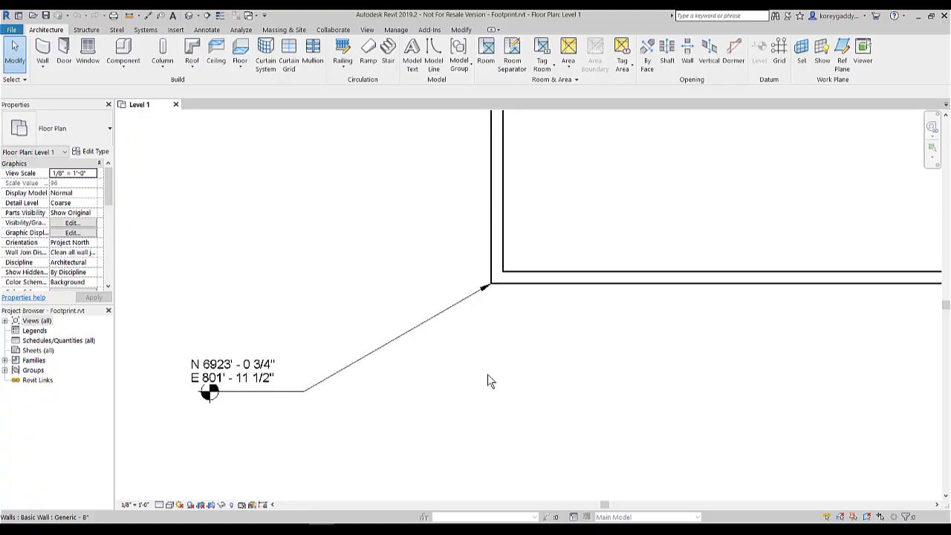
pyautogui.moveTo(443, 312)
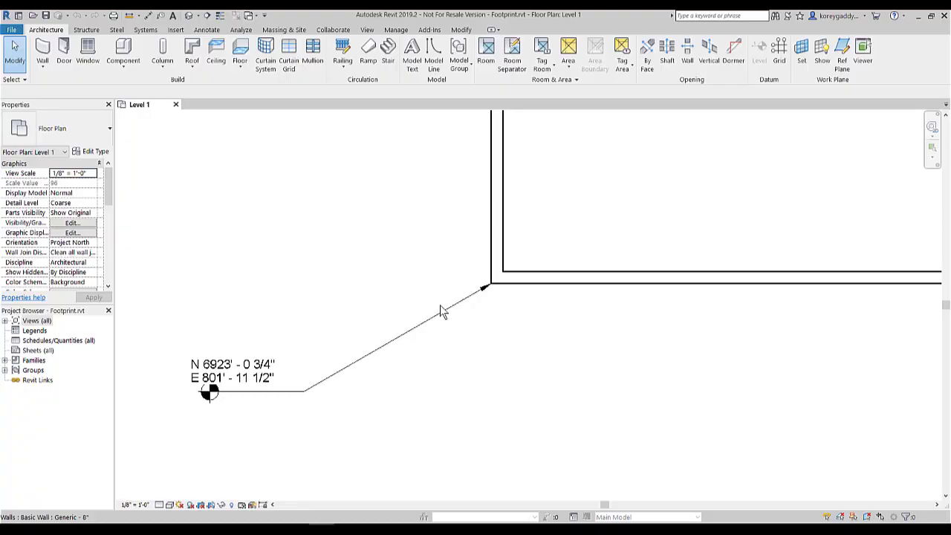
pyautogui.moveTo(438, 305)
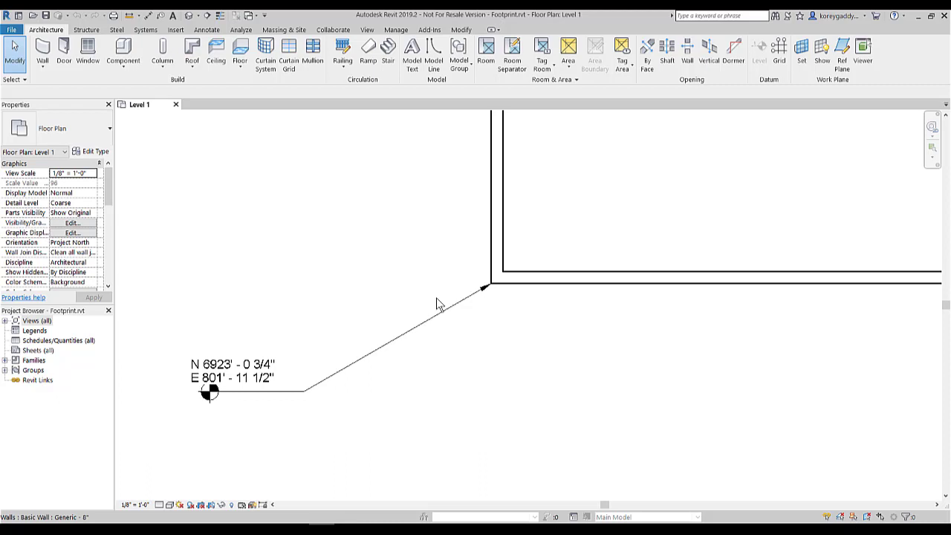
# Start Import Shared Coordinates from XML with the footprint's wall corner as origin.
pyautogui.click(430, 29)
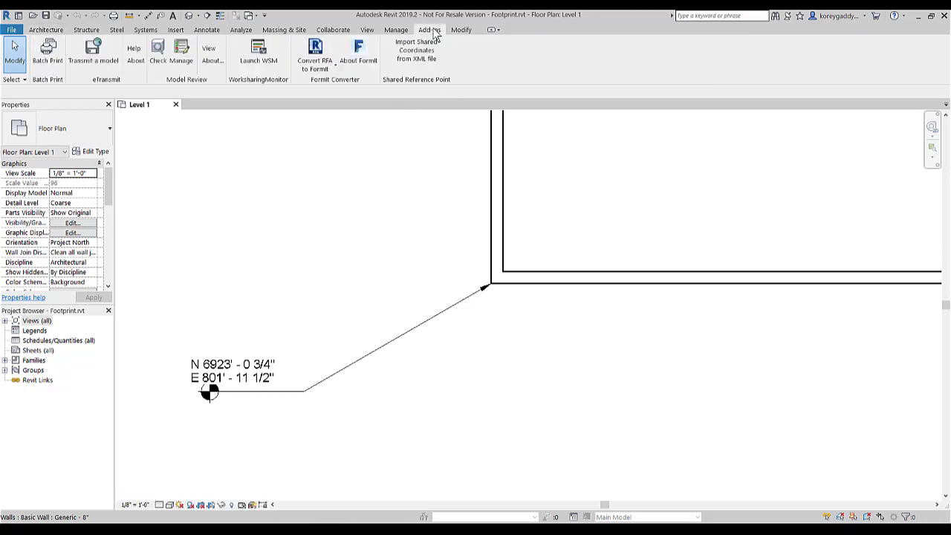
pyautogui.moveTo(416, 52)
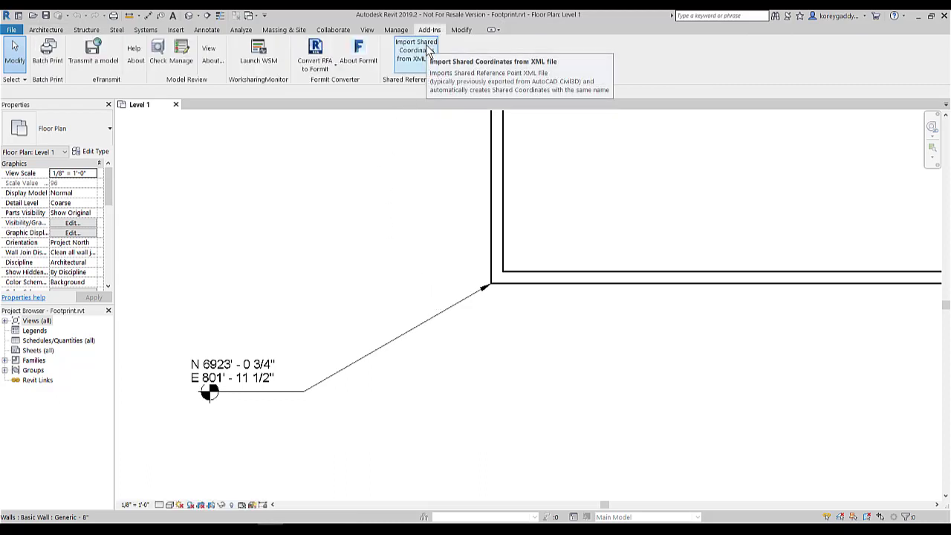
pyautogui.moveTo(504, 82)
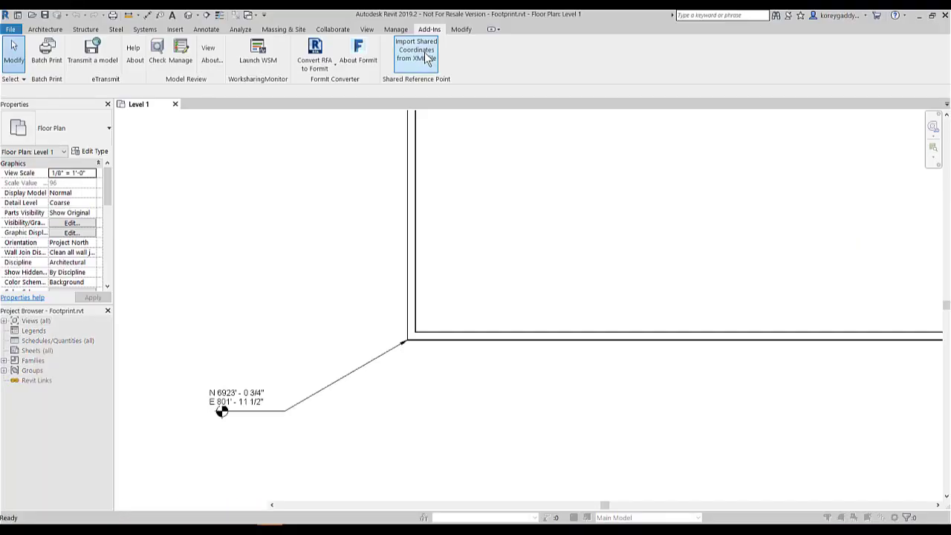
pyautogui.click(416, 54)
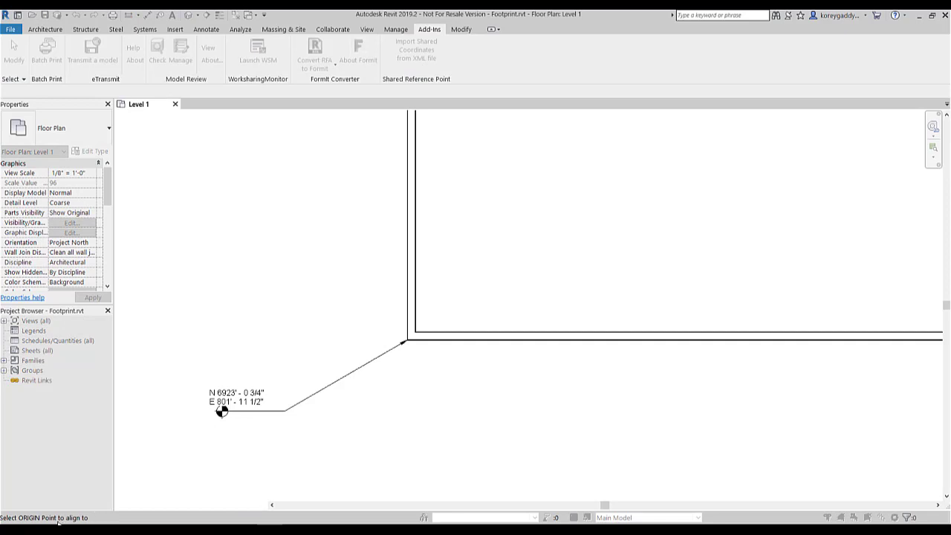
pyautogui.moveTo(302, 428)
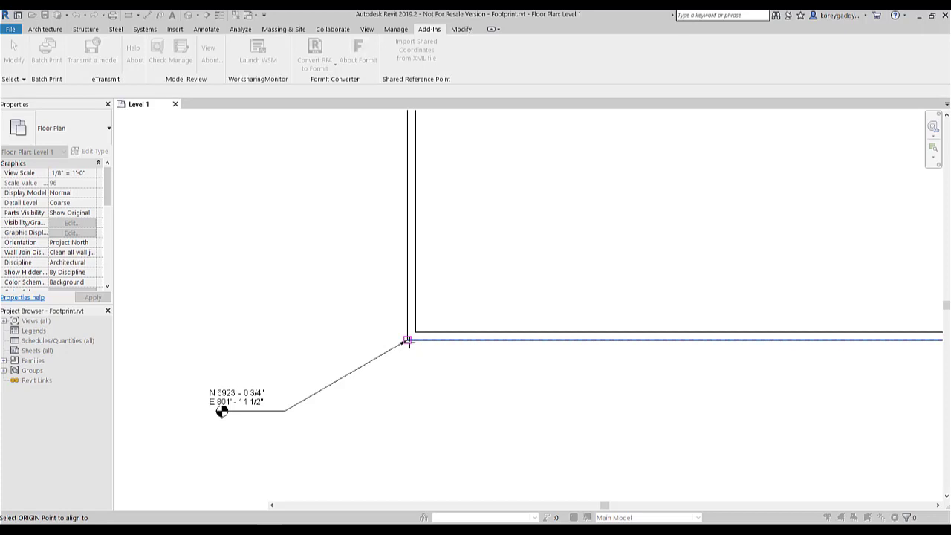
pyautogui.click(407, 340)
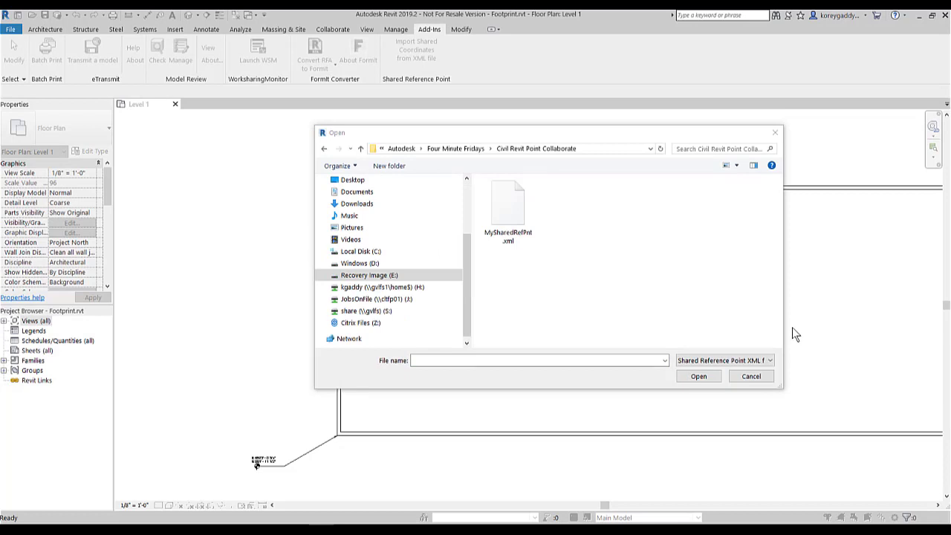
pyautogui.moveTo(796, 332)
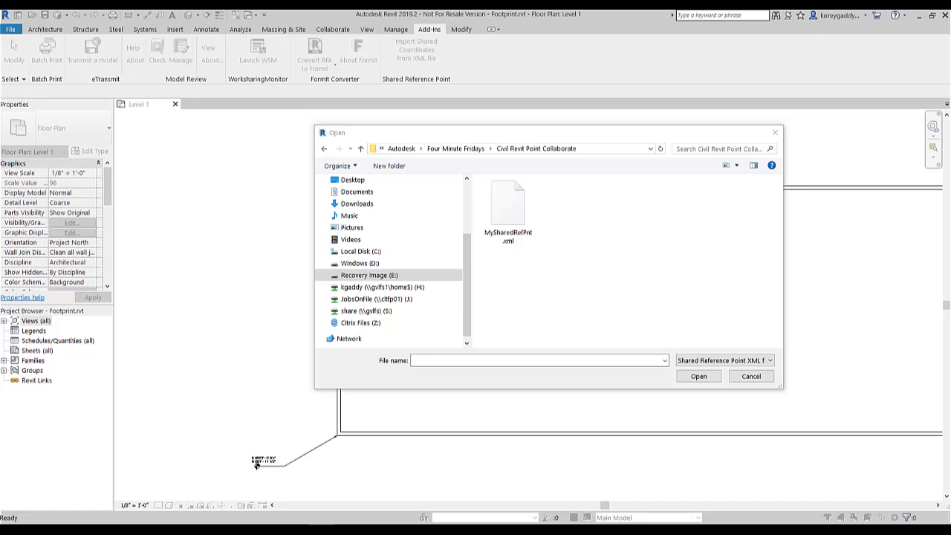
# Load MySharedRefPnt.xml and confirm creating the new shared coordinate MySharedRefPnt.
pyautogui.click(508, 201)
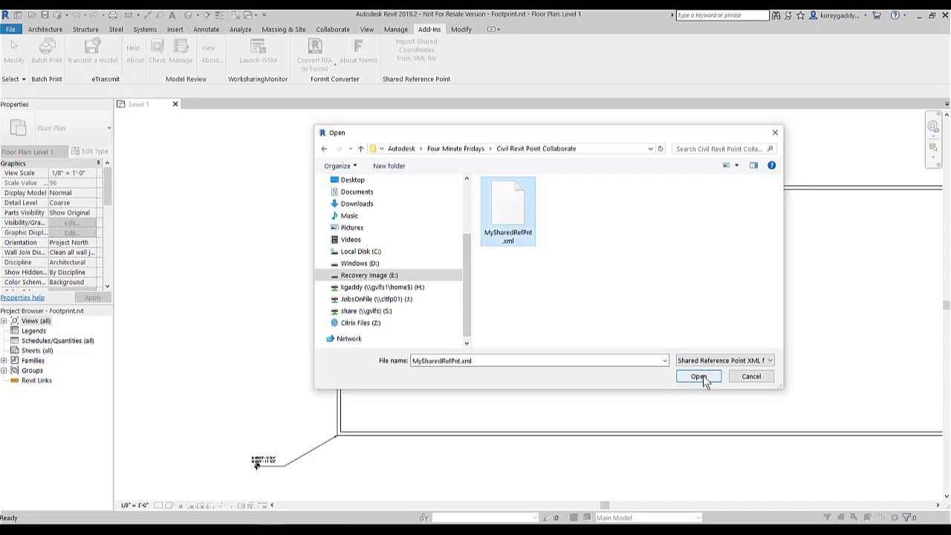
pyautogui.click(698, 376)
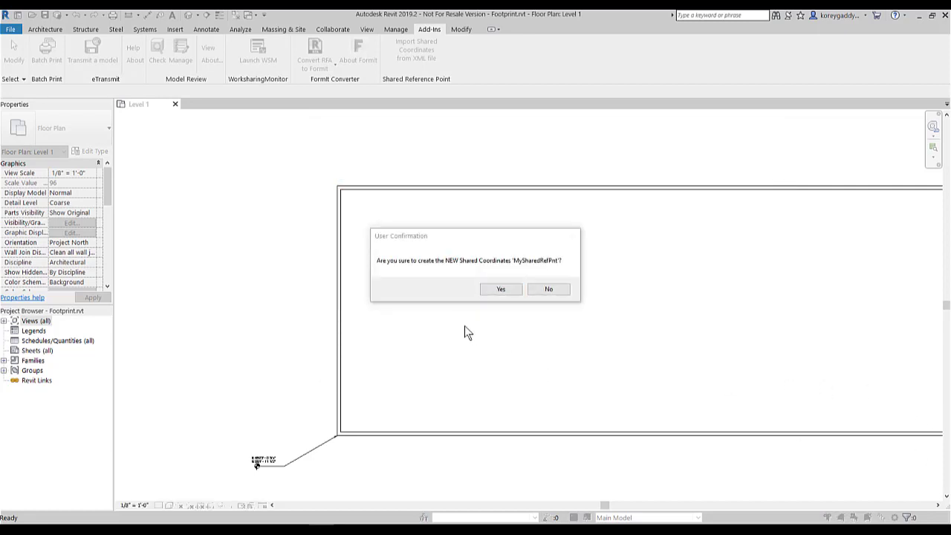
pyautogui.moveTo(463, 321)
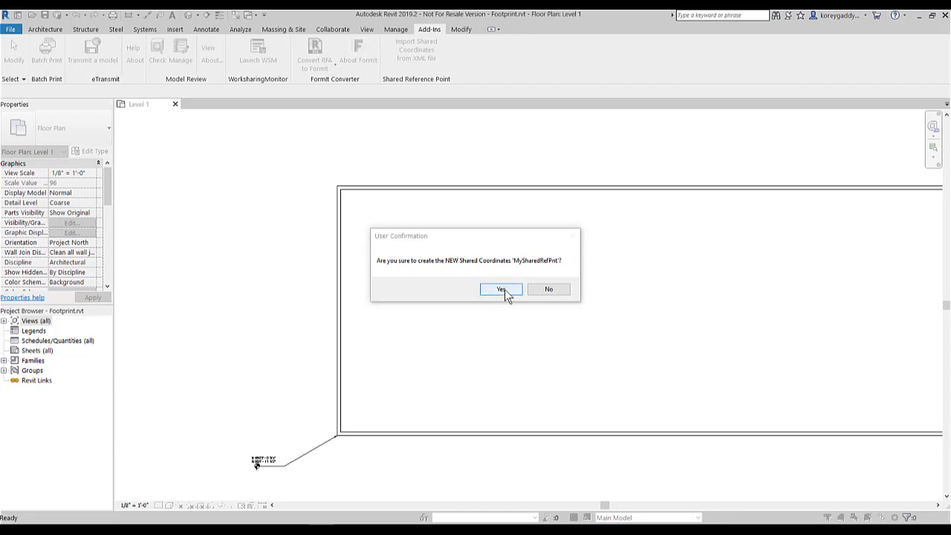
pyautogui.click(501, 288)
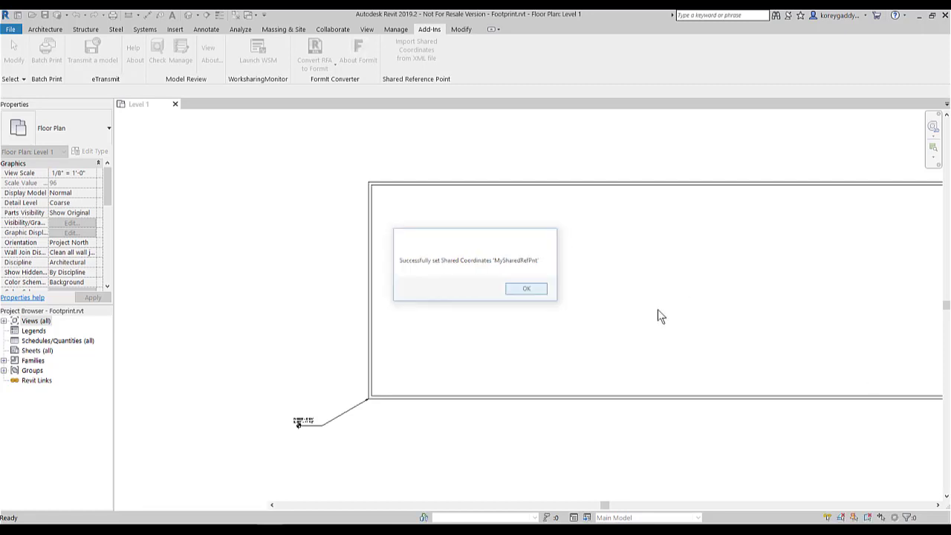
pyautogui.click(525, 289)
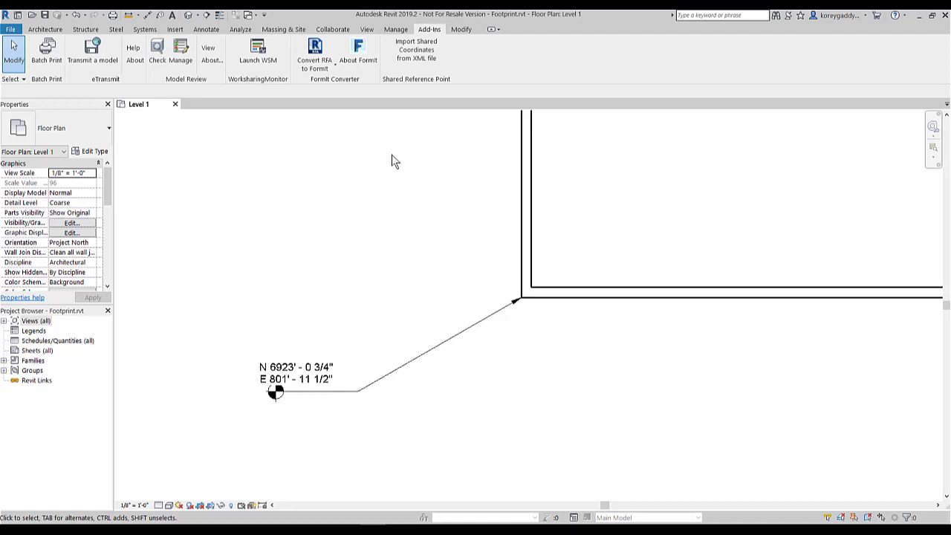
# Make MySharedRefPnt the current site in the project's Location settings.
pyautogui.click(395, 30)
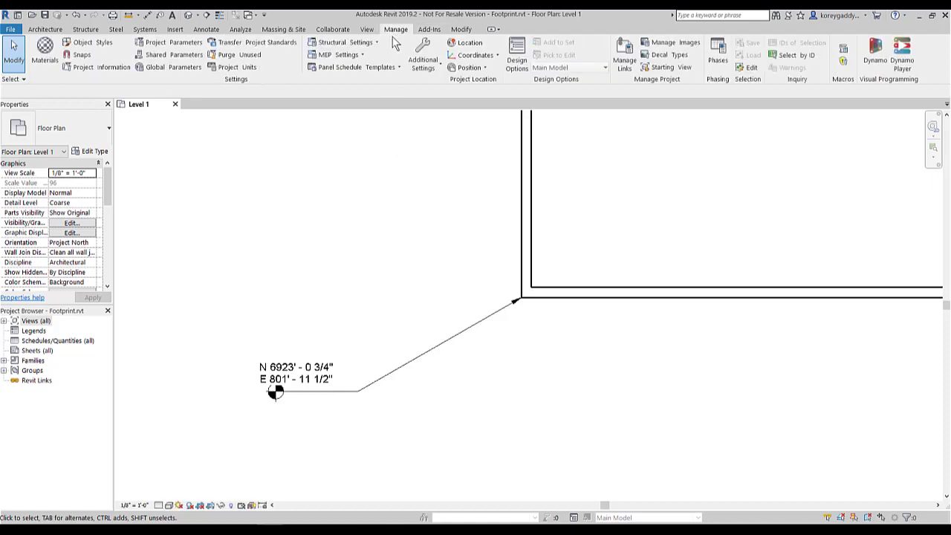
pyautogui.moveTo(469, 42)
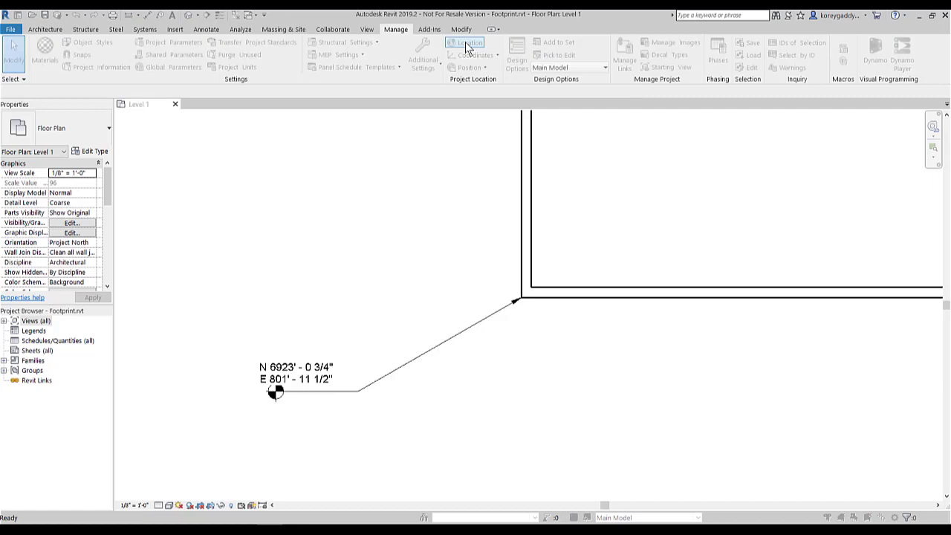
pyautogui.click(467, 42)
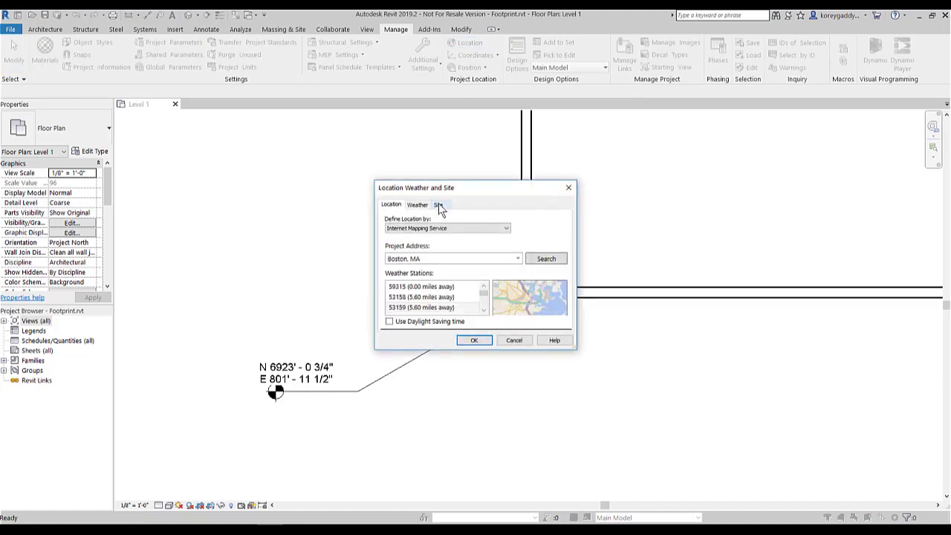
pyautogui.click(439, 205)
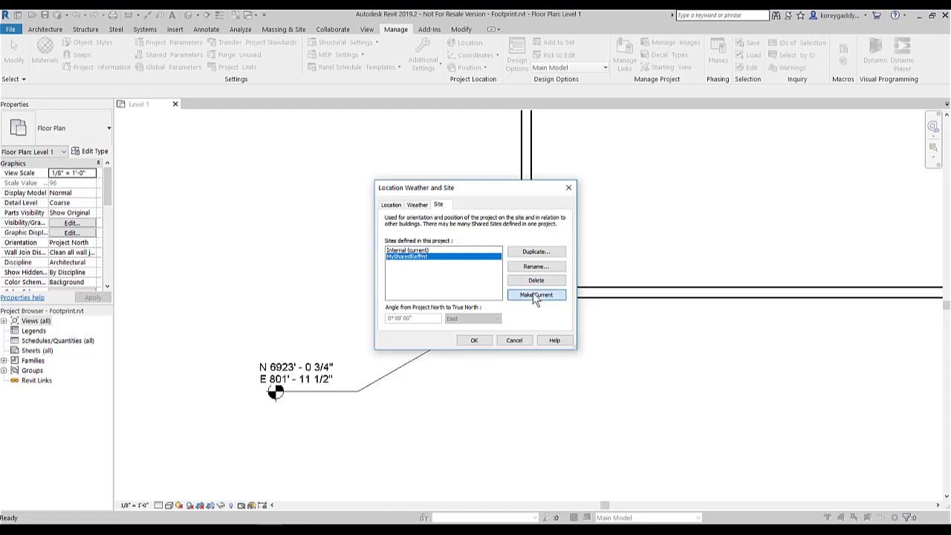
pyautogui.click(534, 294)
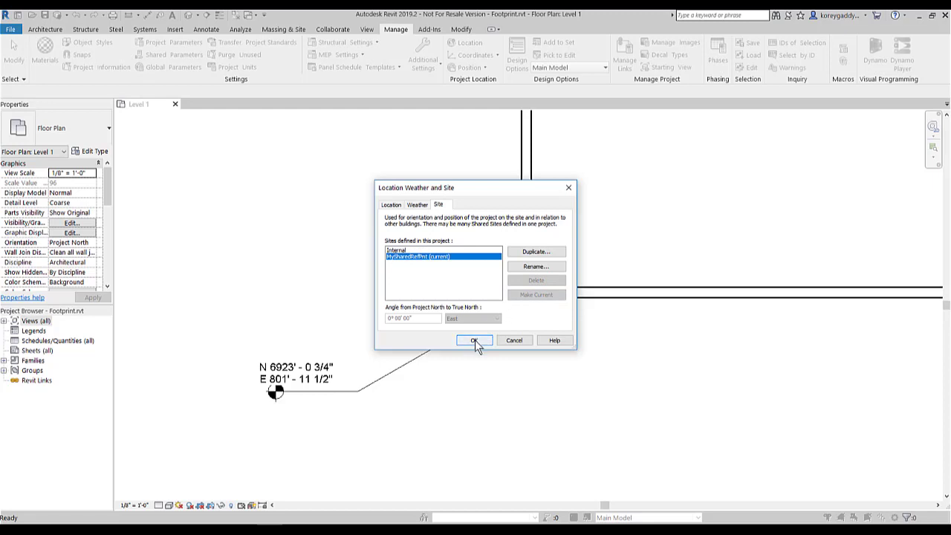
pyautogui.click(474, 340)
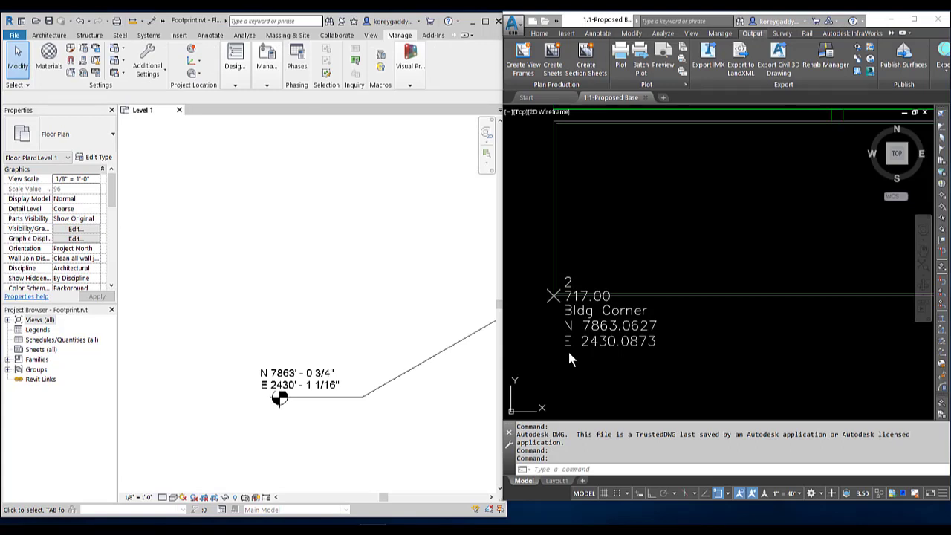
pyautogui.moveTo(279, 394)
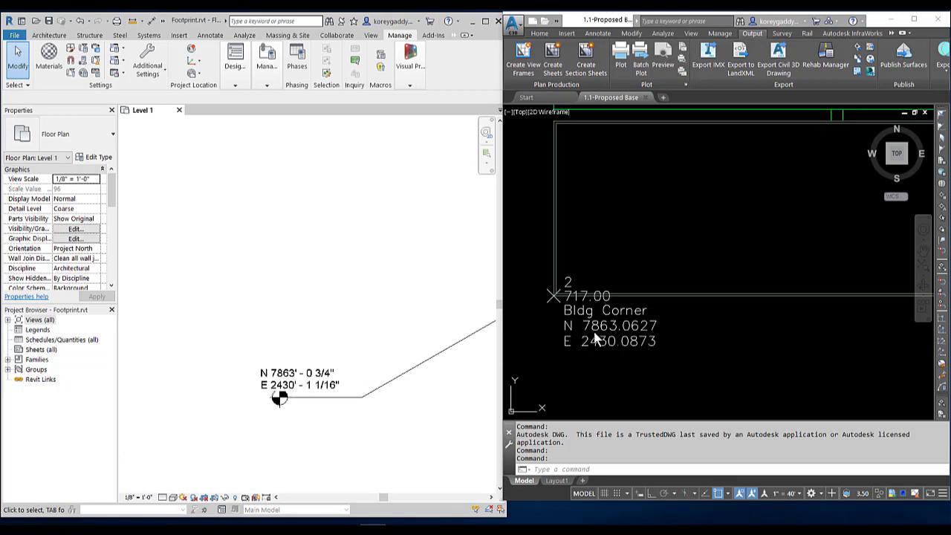
pyautogui.moveTo(602, 336)
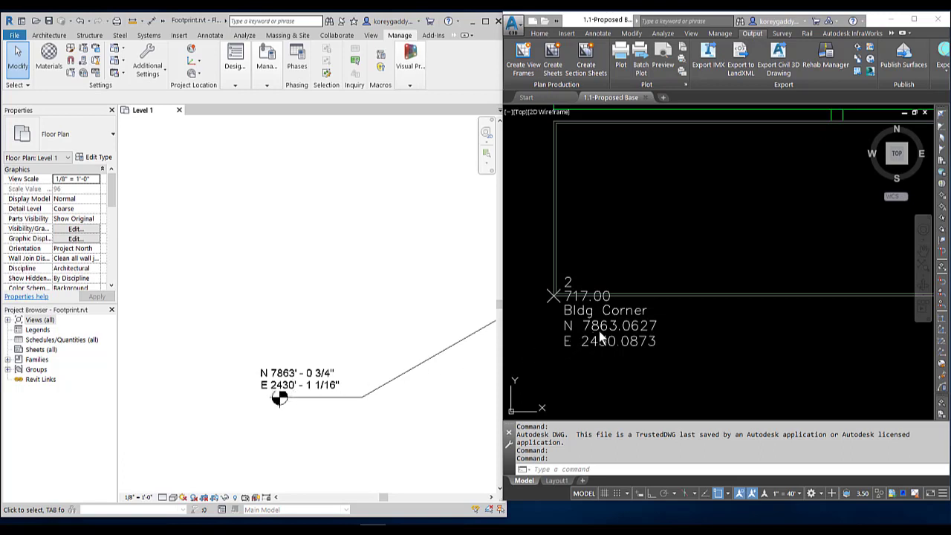
pyautogui.moveTo(612, 355)
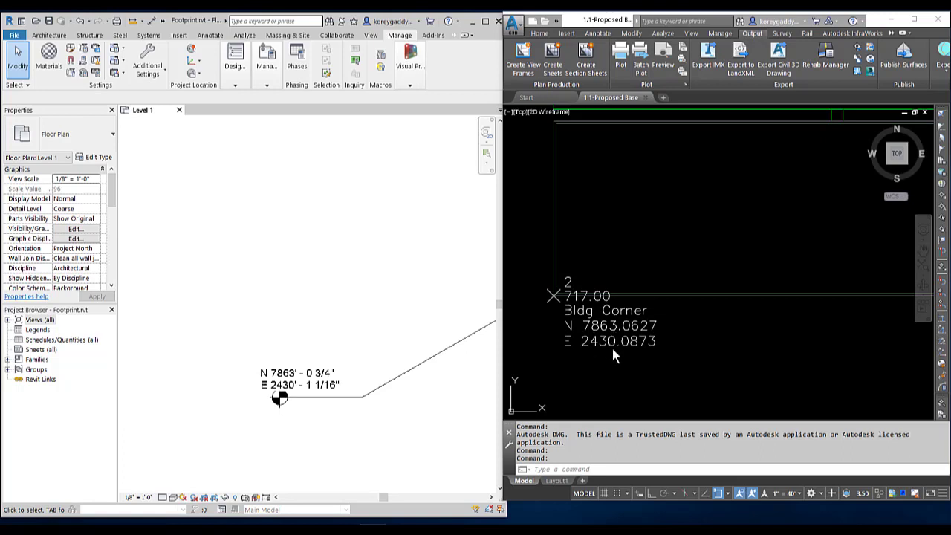